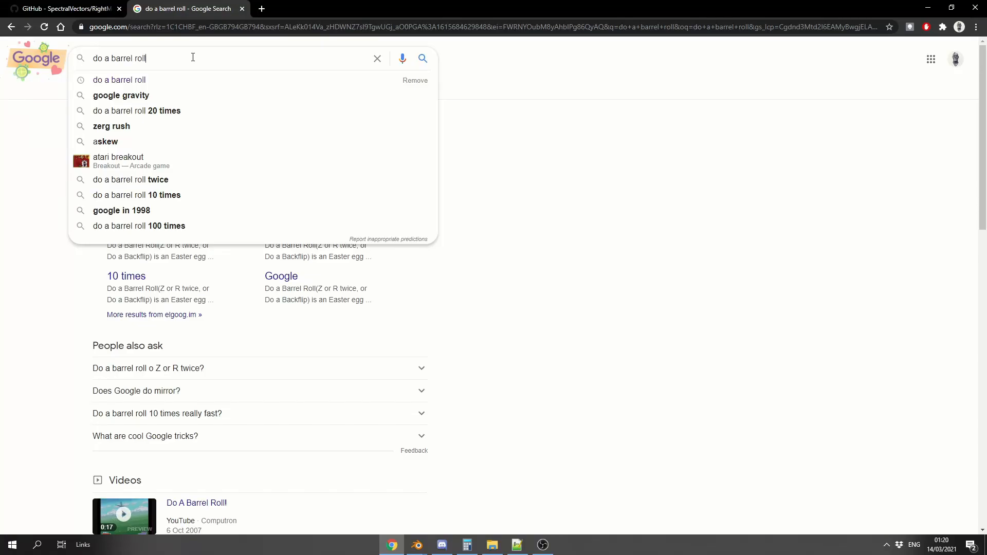
Switch to the browser tab showing the SpectralVectors/RightMouseNavigation GitHub repository.
left_click(63, 8)
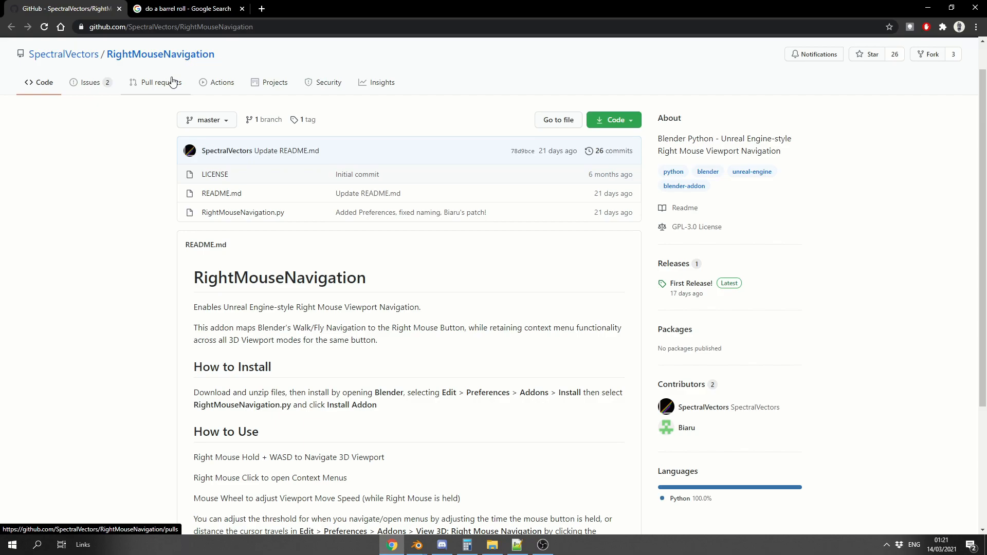
mouse_move(327, 386)
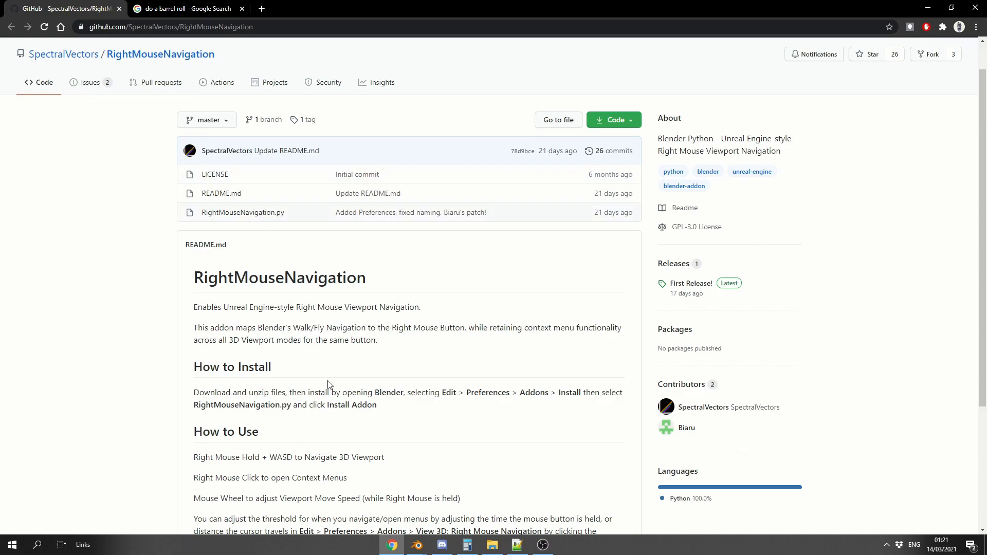
Switch from the GitHub page back to the Blender scene with the cube and sphere.
left_click(414, 545)
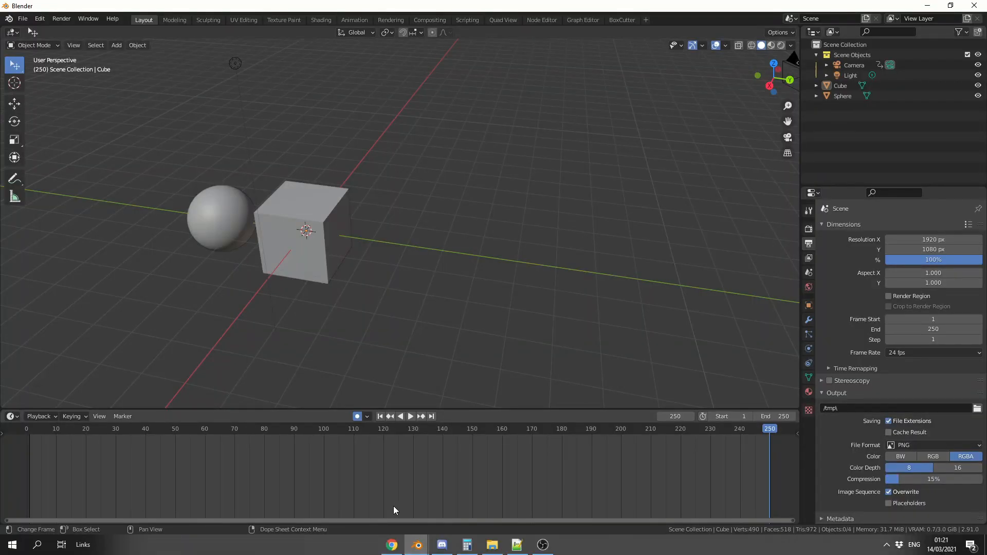
left_click(315, 208)
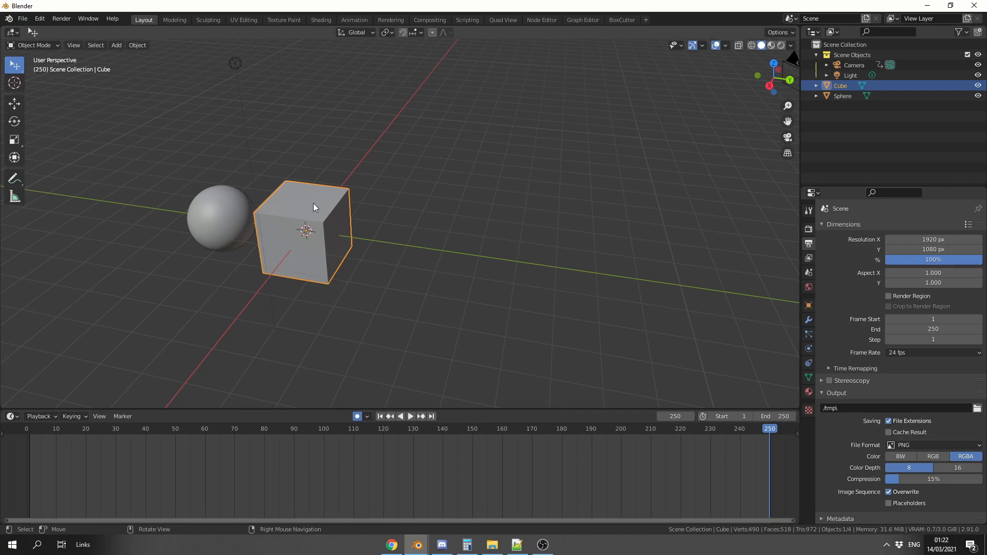
right_click(314, 207)
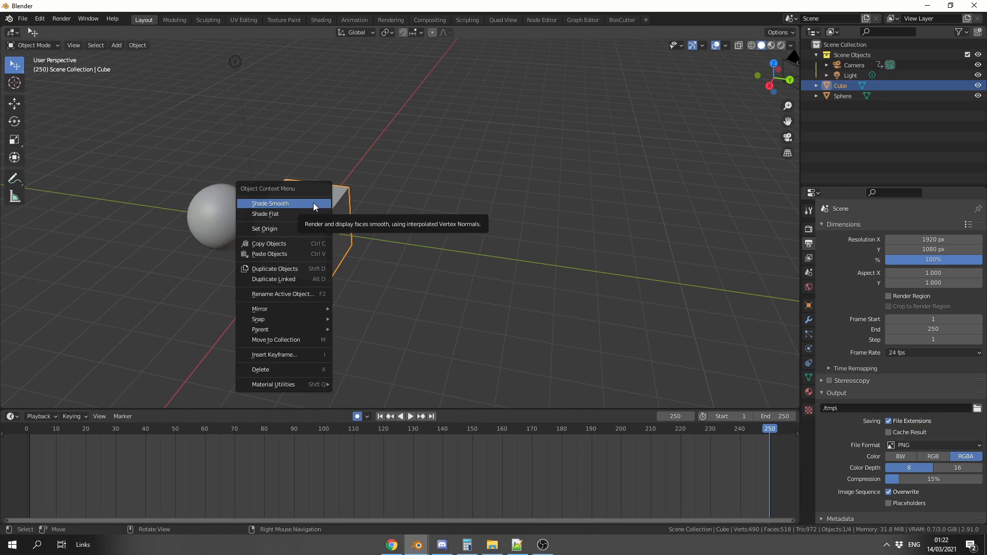
left_click(251, 201)
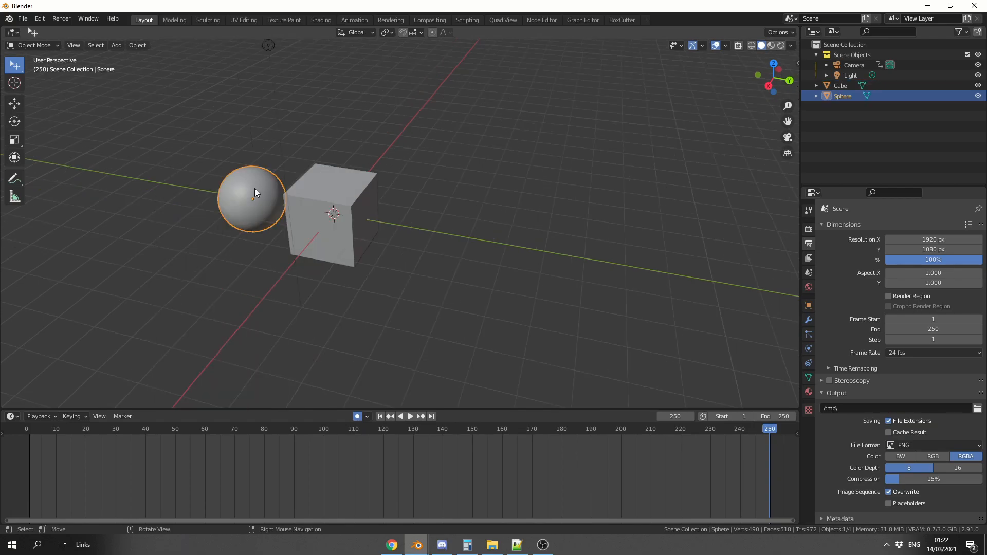
right_click(254, 193)
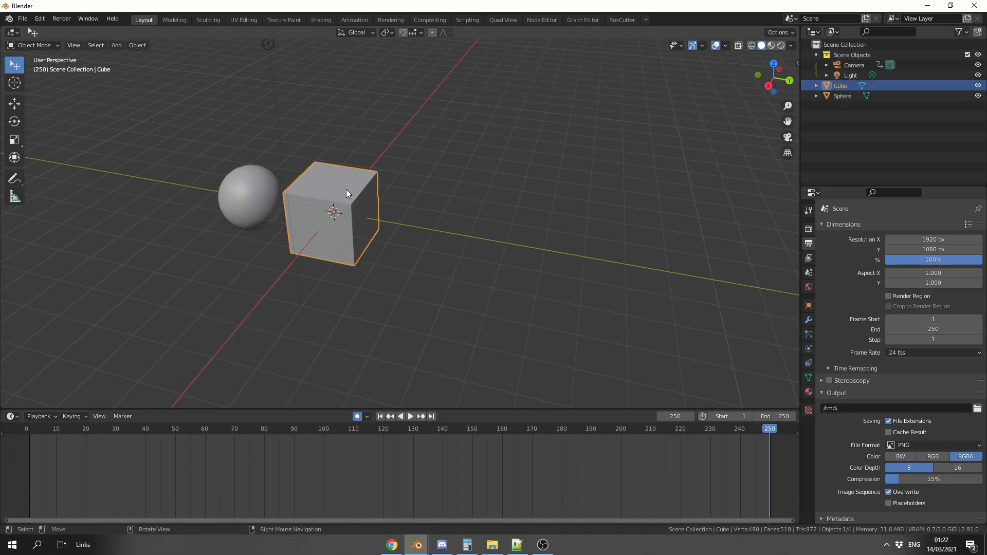
left_click(450, 212)
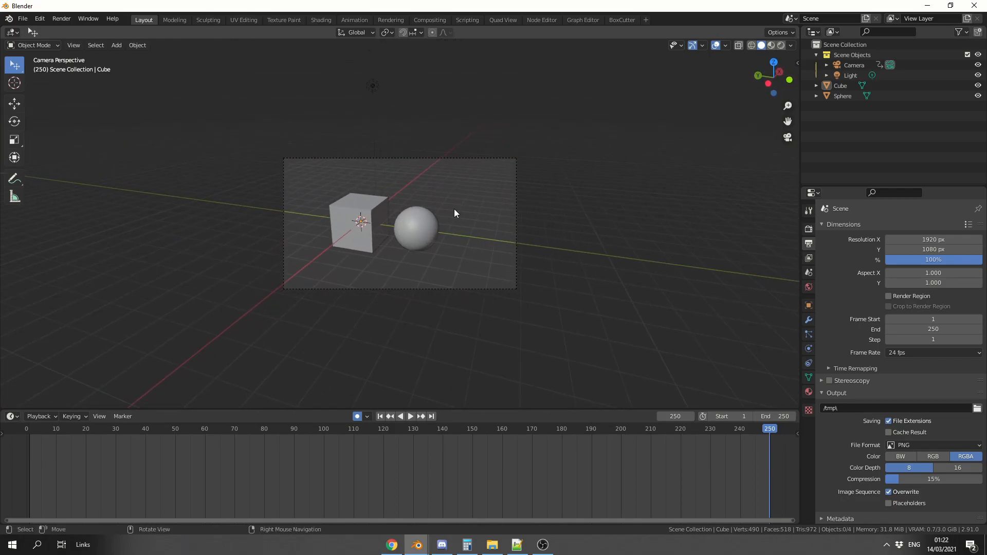
mouse_move(30, 57)
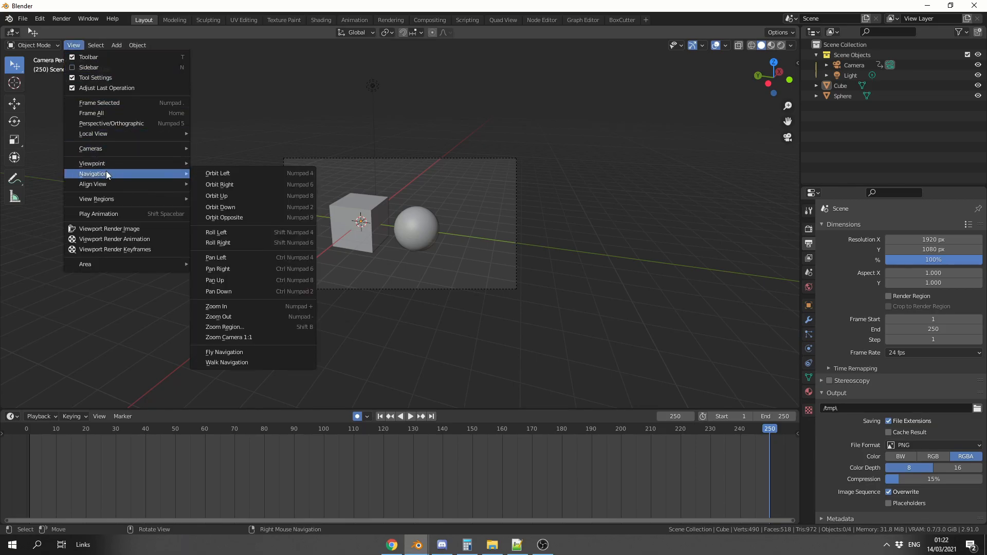
mouse_move(242, 364)
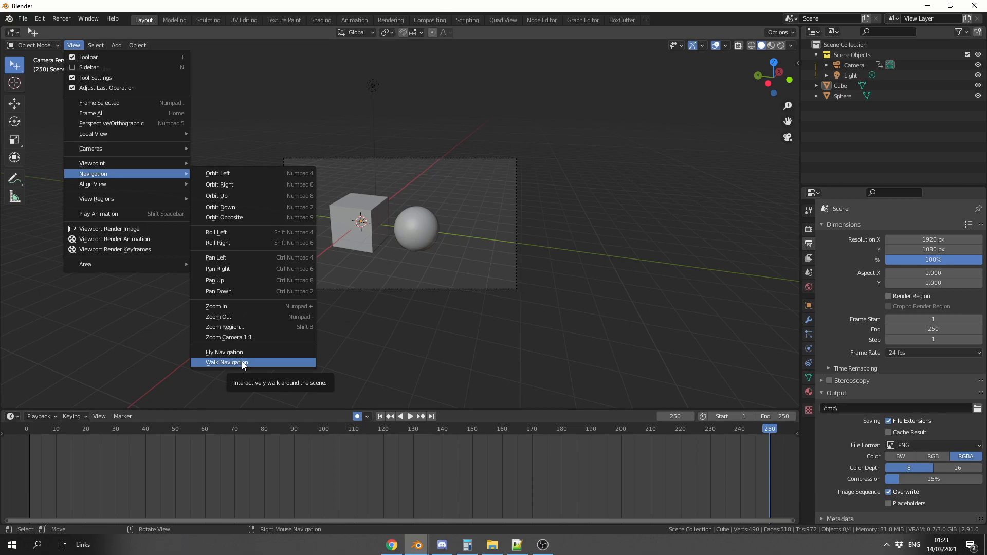
Show the context options for Walk Navigation under View > Navigation.
right_click(226, 362)
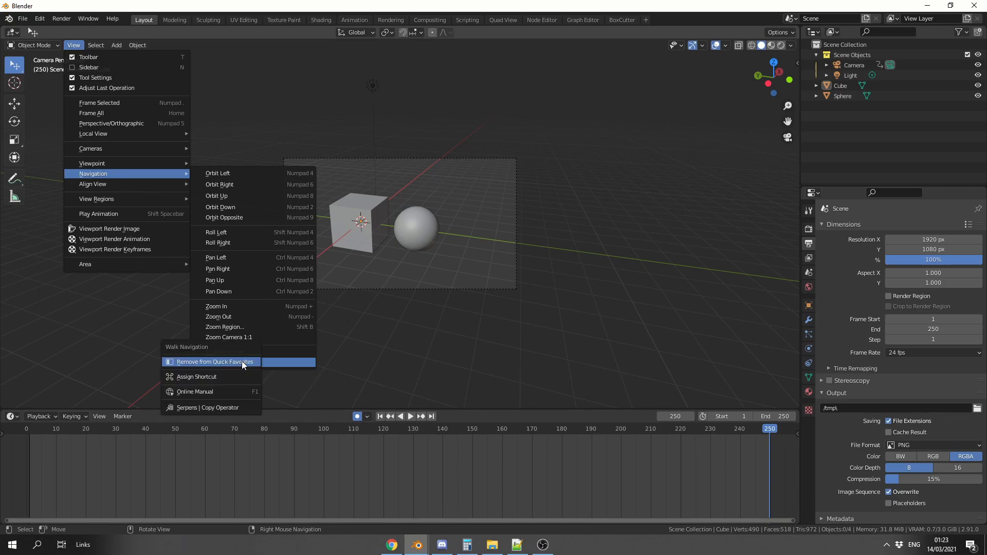